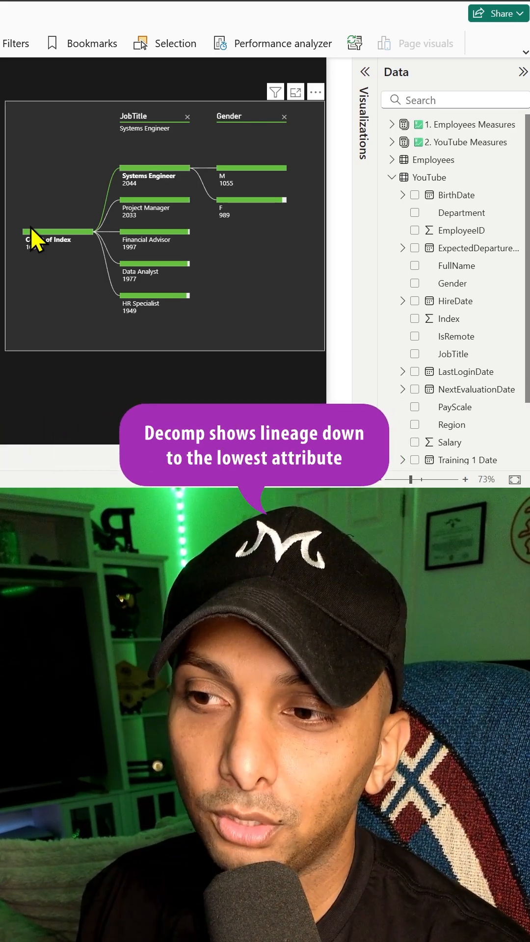
{"action": "mouse_move", "coordinate": [48, 239]}
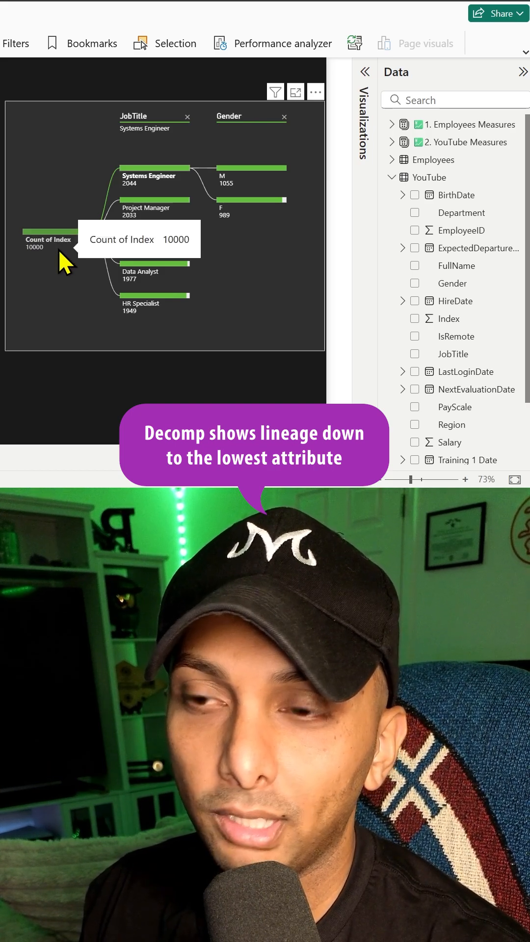
{"action": "mouse_move", "coordinate": [158, 132]}
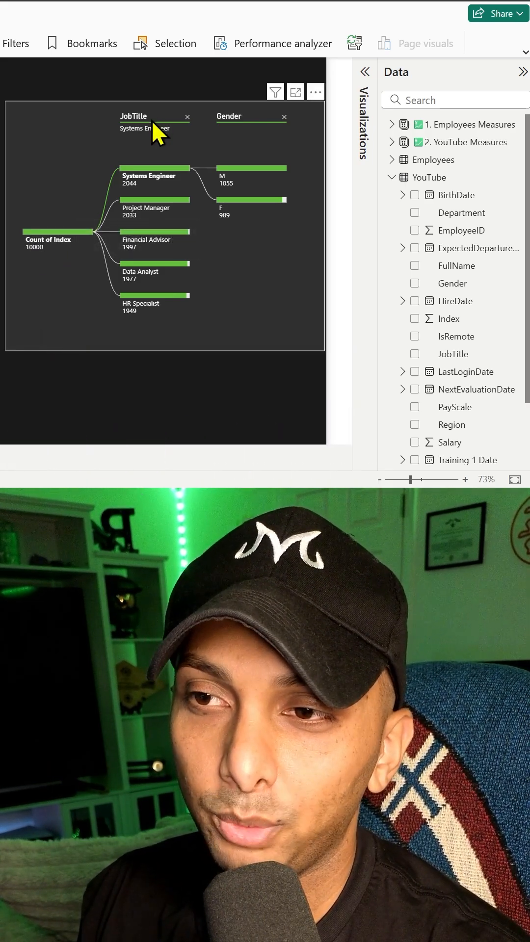
{"action": "mouse_move", "coordinate": [155, 198]}
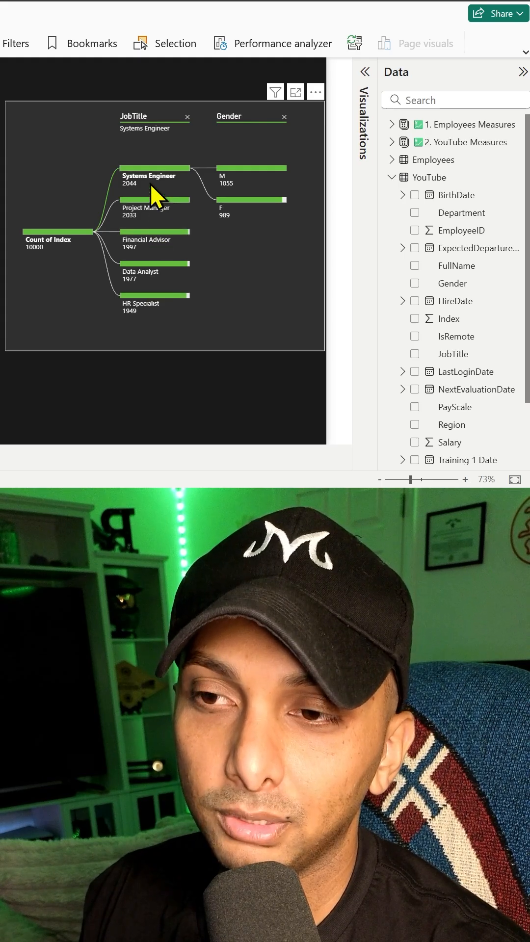
{"action": "mouse_move", "coordinate": [192, 409]}
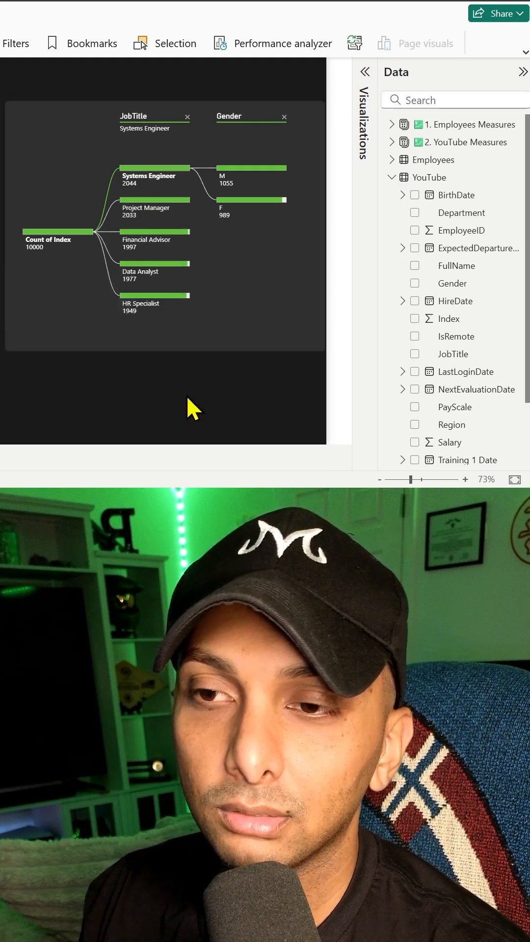
{"action": "mouse_move", "coordinate": [246, 245]}
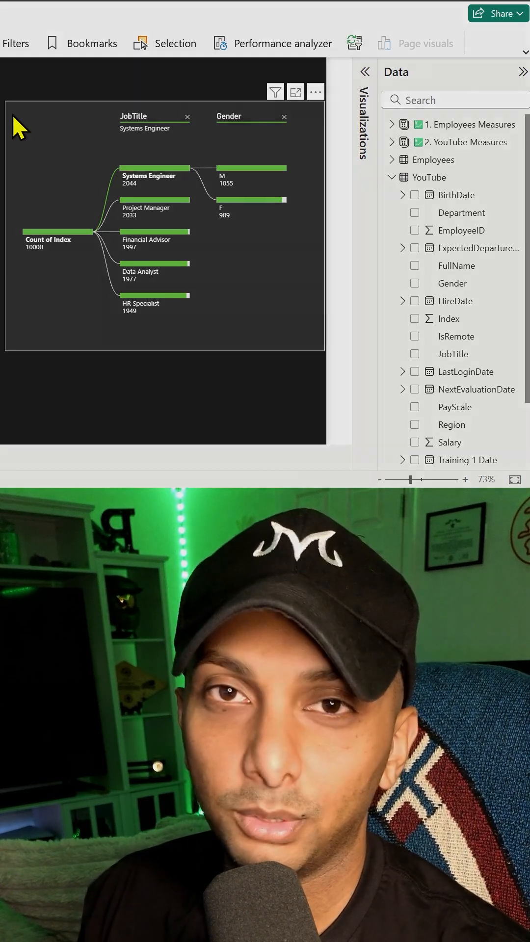
- Add a decomposition tree using the Index field, with Gender and JobTitle as breakdown fields
{"action": "left_click", "coordinate": [365, 72]}
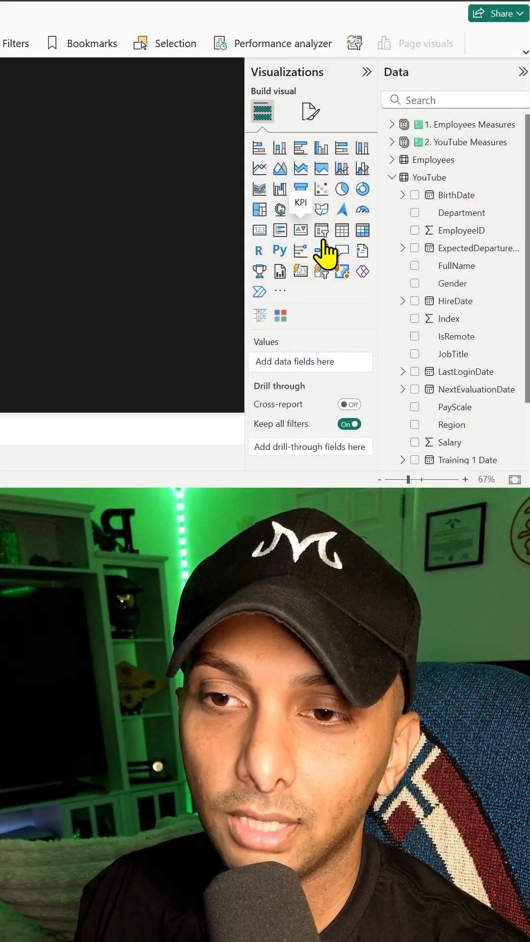
{"action": "mouse_move", "coordinate": [322, 251]}
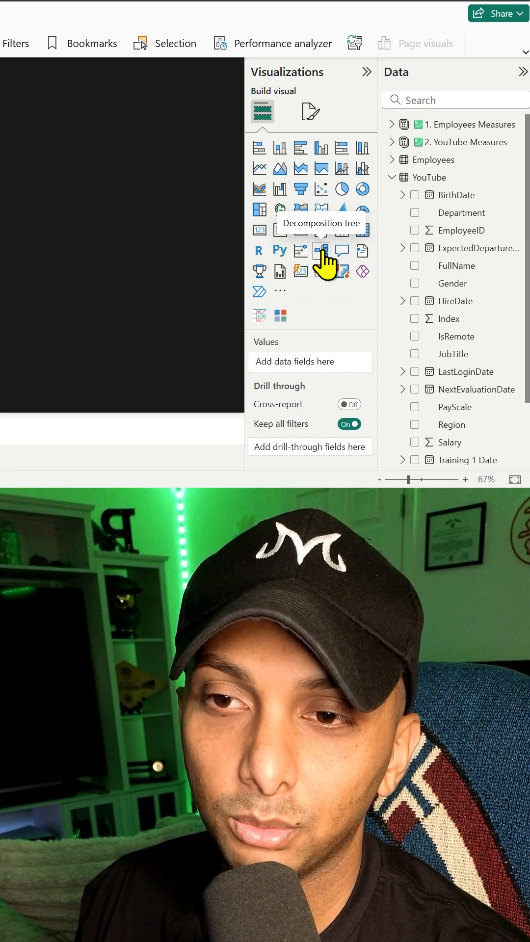
{"action": "left_click", "coordinate": [320, 252]}
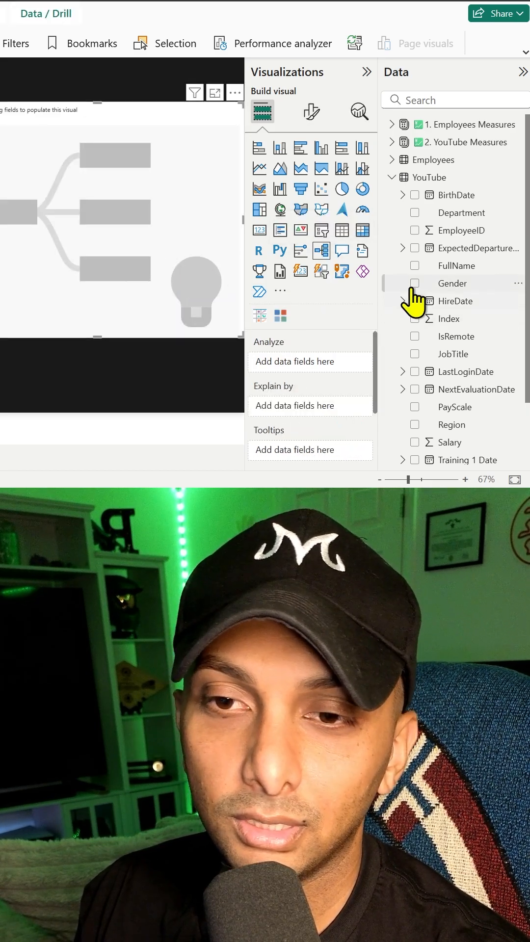
{"action": "left_click", "coordinate": [414, 283]}
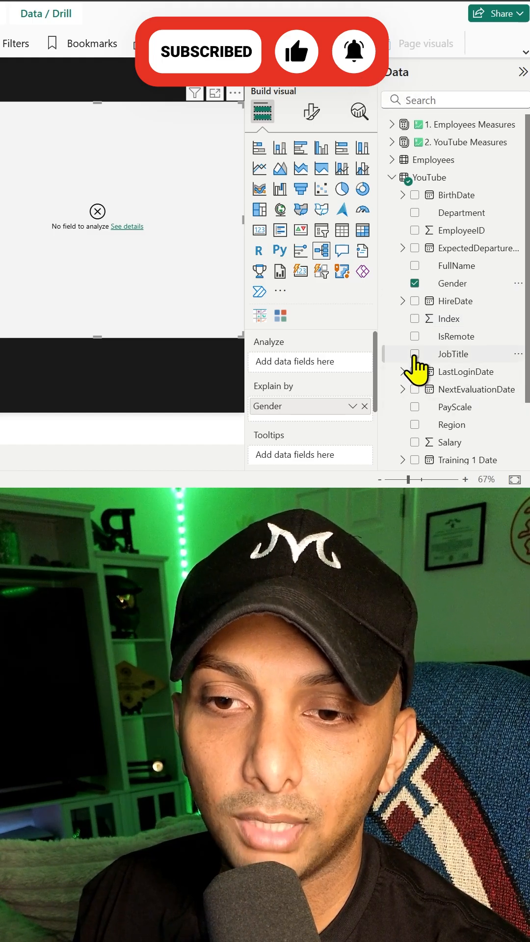
{"action": "left_click", "coordinate": [414, 353]}
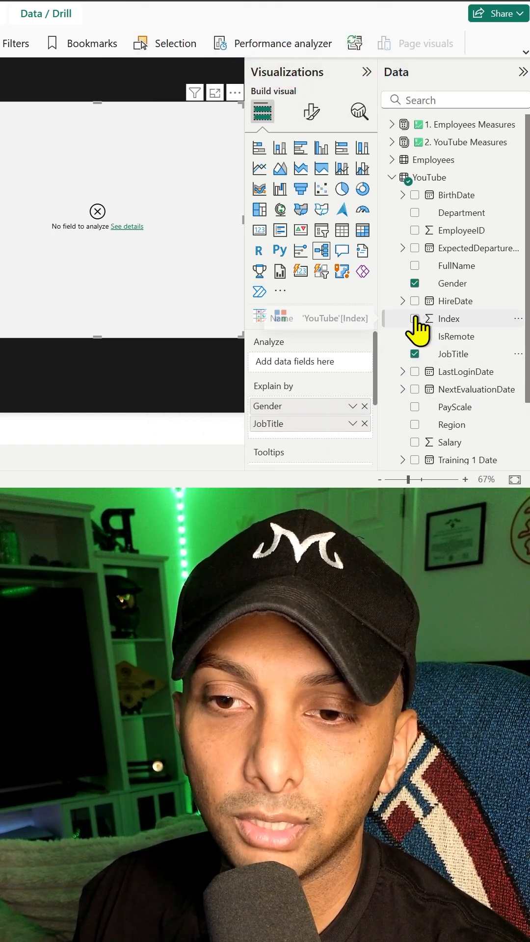
{"action": "left_click", "coordinate": [361, 361]}
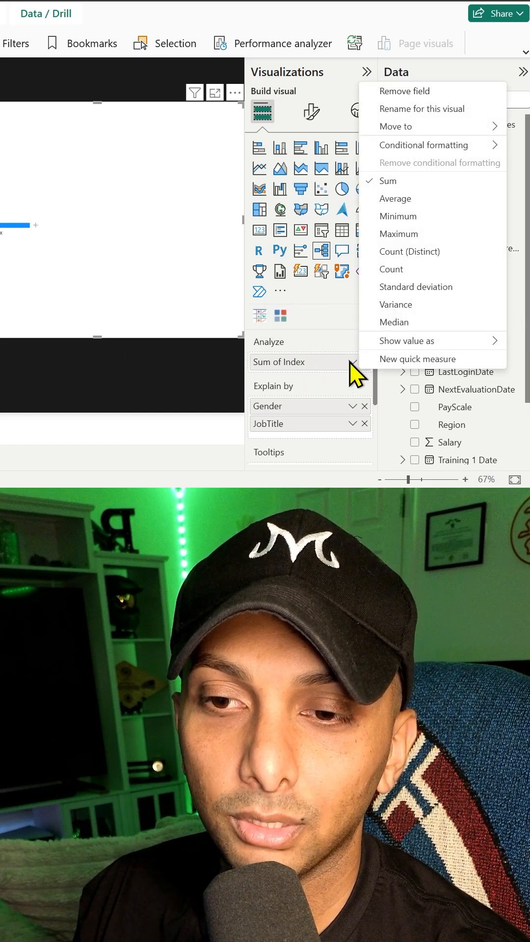
- Switch Index from Sum to Count, then break the M node down by JobTitle
{"action": "left_click", "coordinate": [391, 270]}
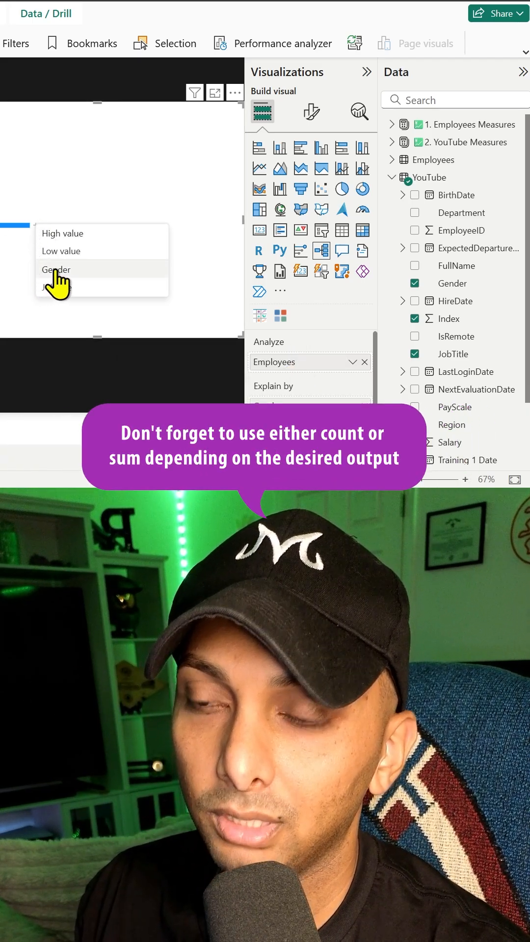
{"action": "mouse_move", "coordinate": [66, 276]}
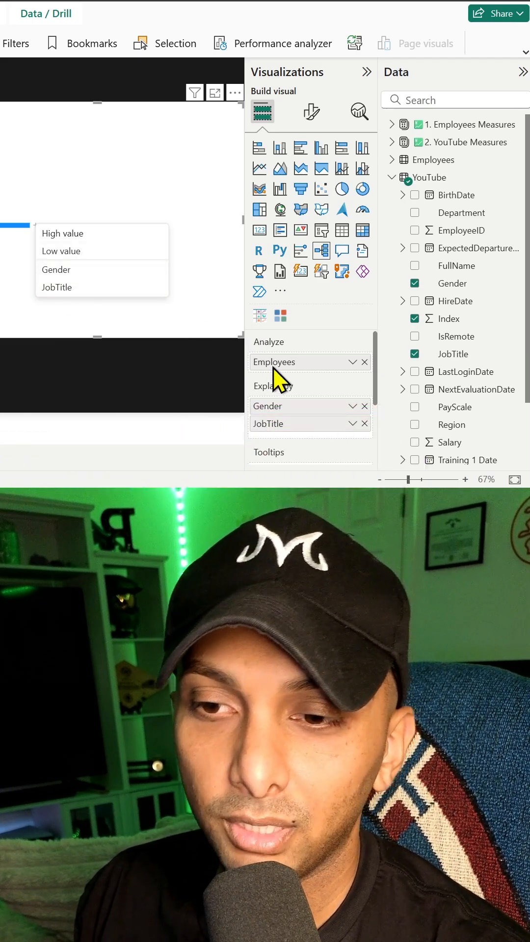
{"action": "mouse_move", "coordinate": [56, 287]}
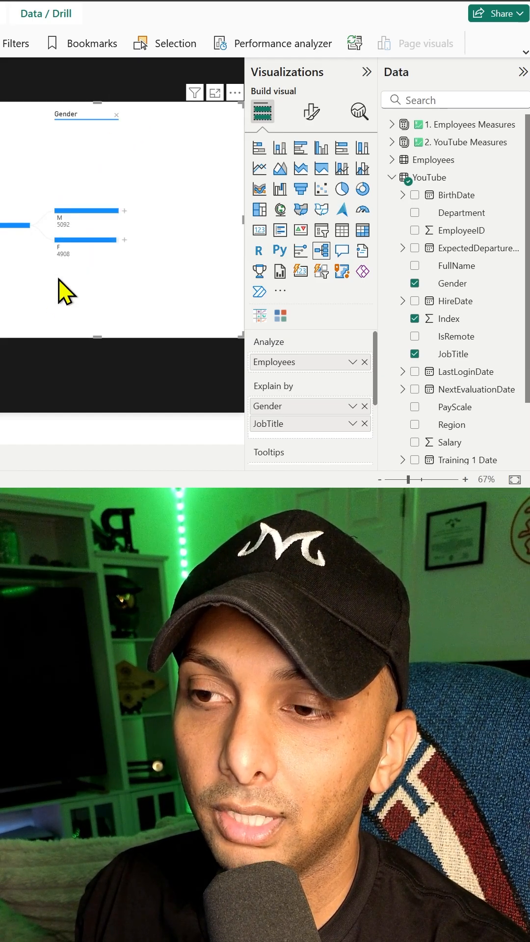
{"action": "mouse_move", "coordinate": [125, 220]}
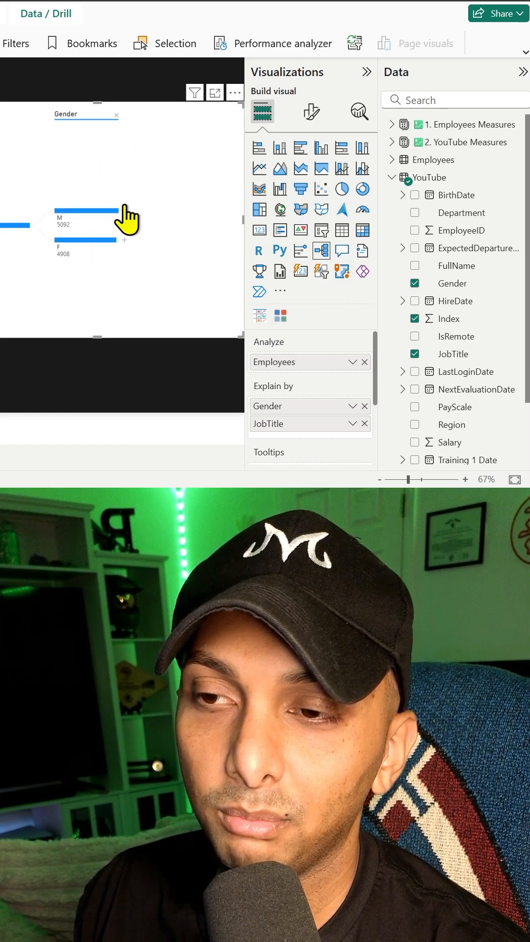
{"action": "left_click", "coordinate": [90, 211]}
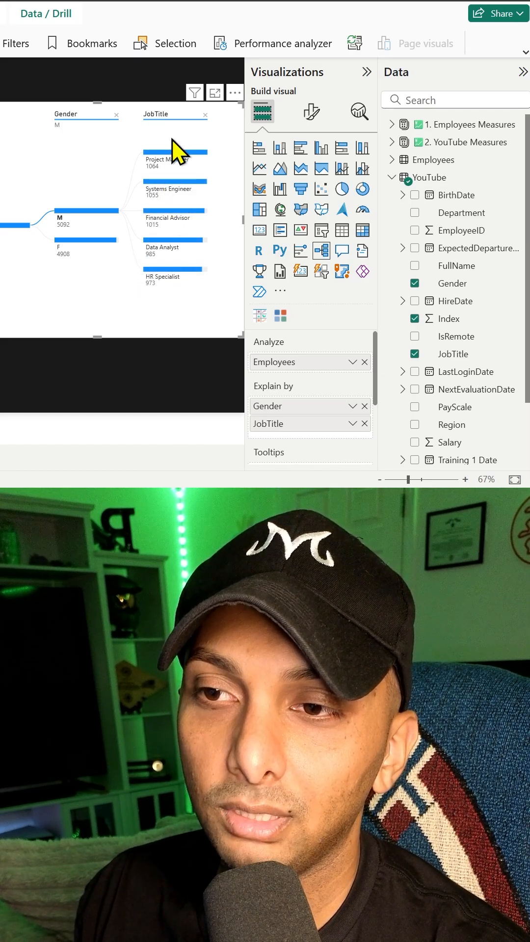
{"action": "mouse_move", "coordinate": [129, 253]}
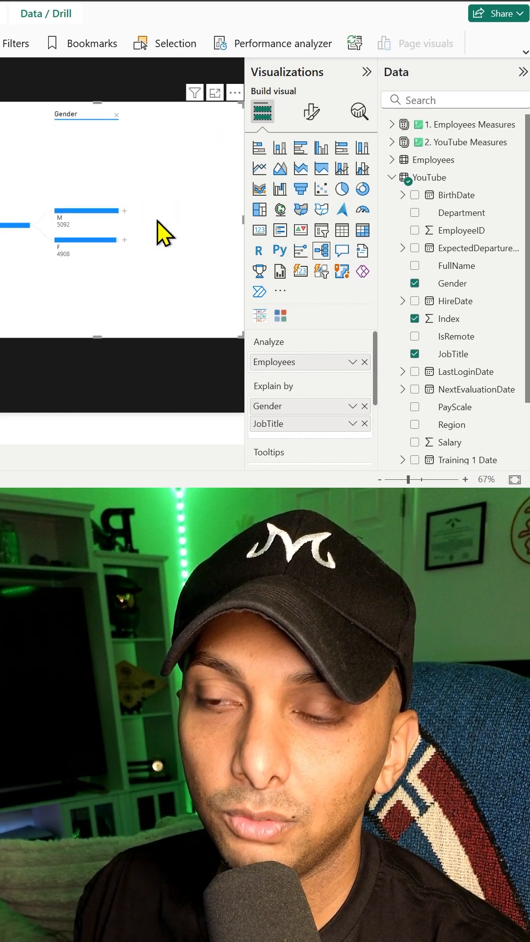
{"action": "mouse_move", "coordinate": [129, 253]}
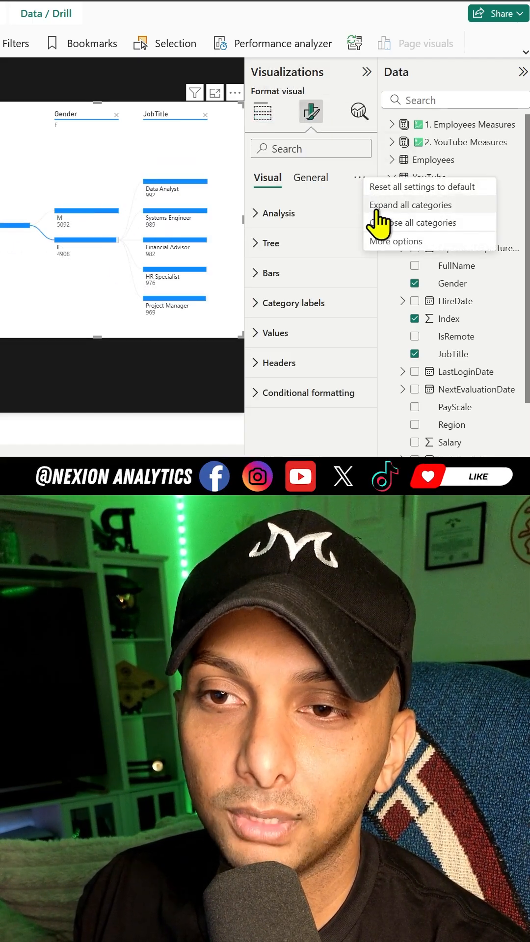
- Give the tree visual a black background and turn on a visual border
{"action": "left_click", "coordinate": [310, 177]}
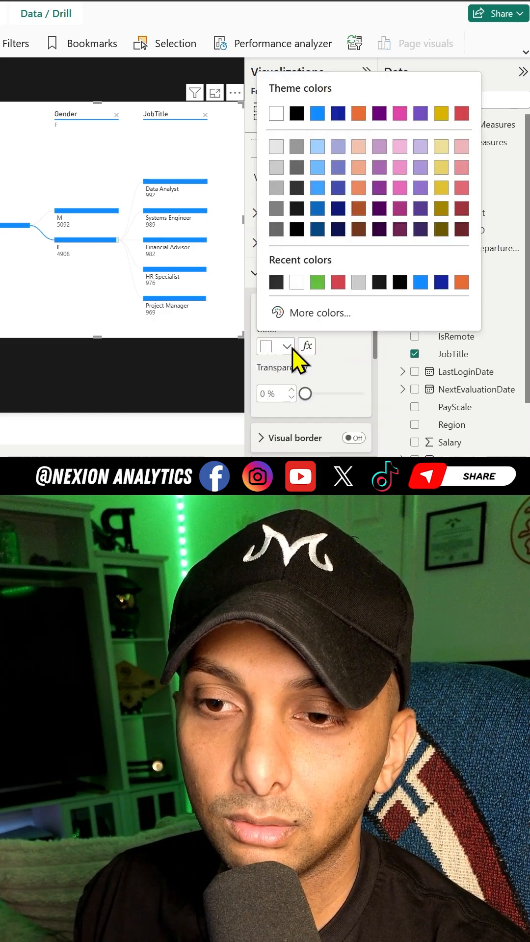
{"action": "left_click", "coordinate": [297, 113]}
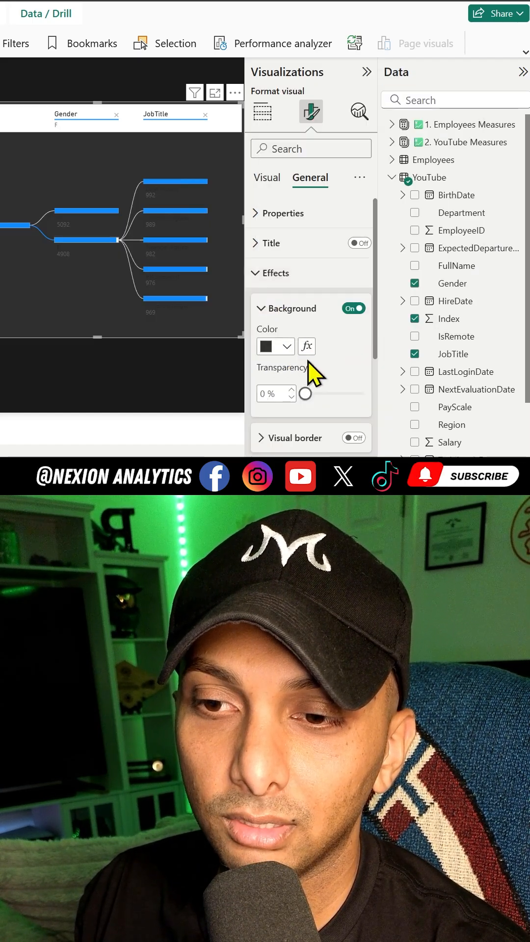
{"action": "left_click", "coordinate": [294, 437]}
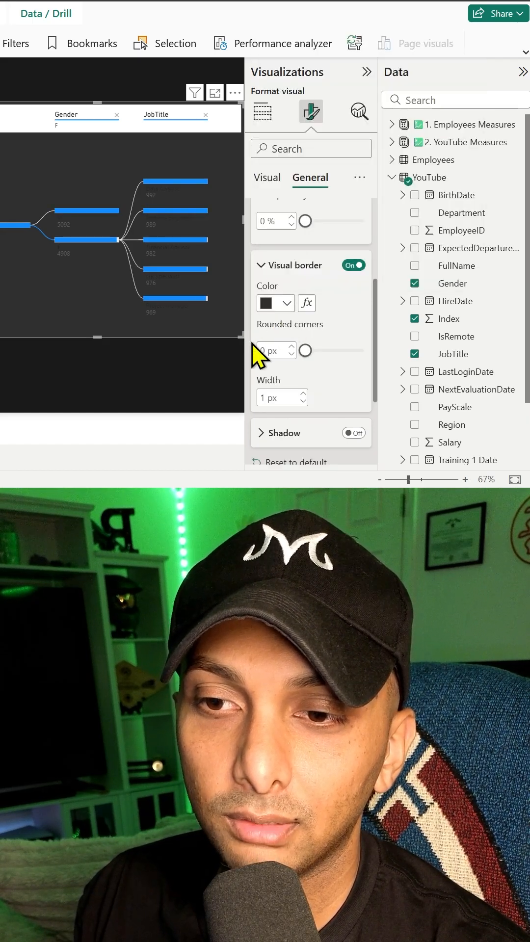
{"action": "left_click", "coordinate": [266, 177]}
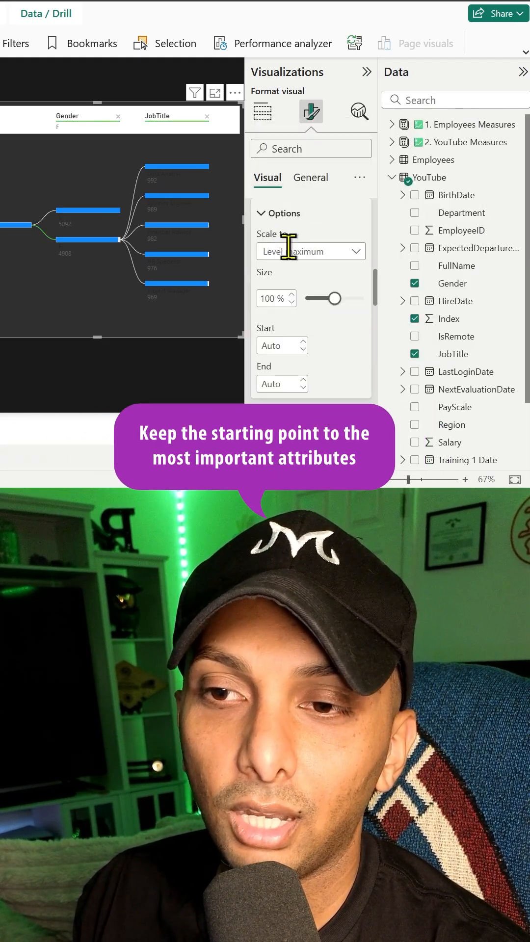
- Scale the tree's bars to the parent node and make the positive bars green
{"action": "left_click", "coordinate": [310, 250]}
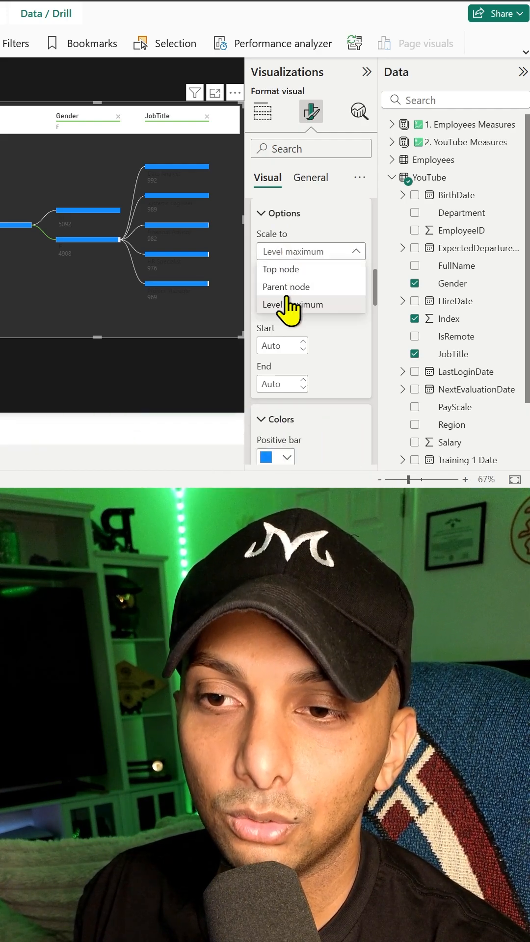
{"action": "left_click", "coordinate": [286, 286]}
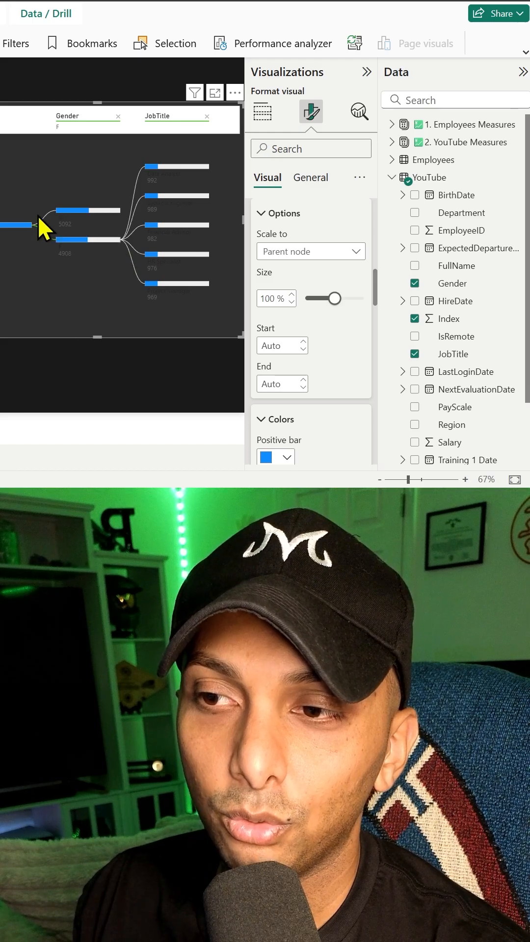
{"action": "mouse_move", "coordinate": [168, 174]}
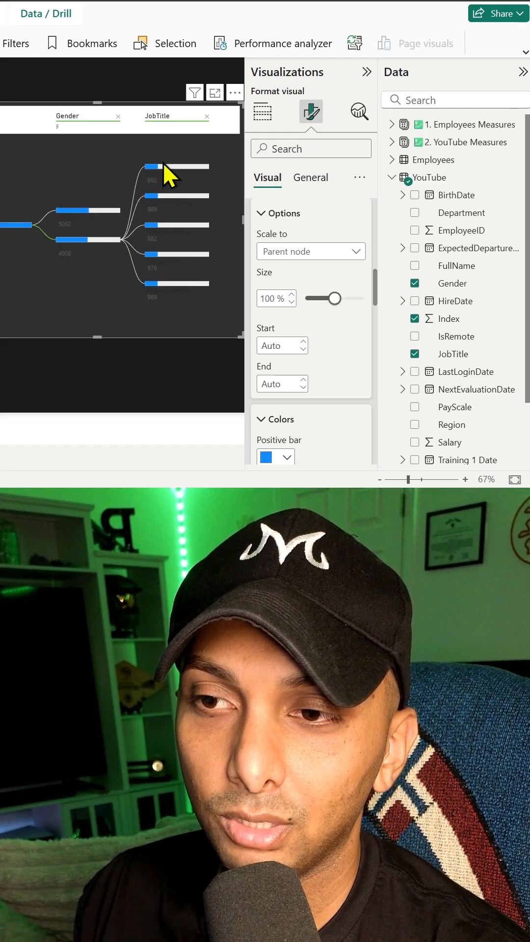
{"action": "mouse_move", "coordinate": [234, 322]}
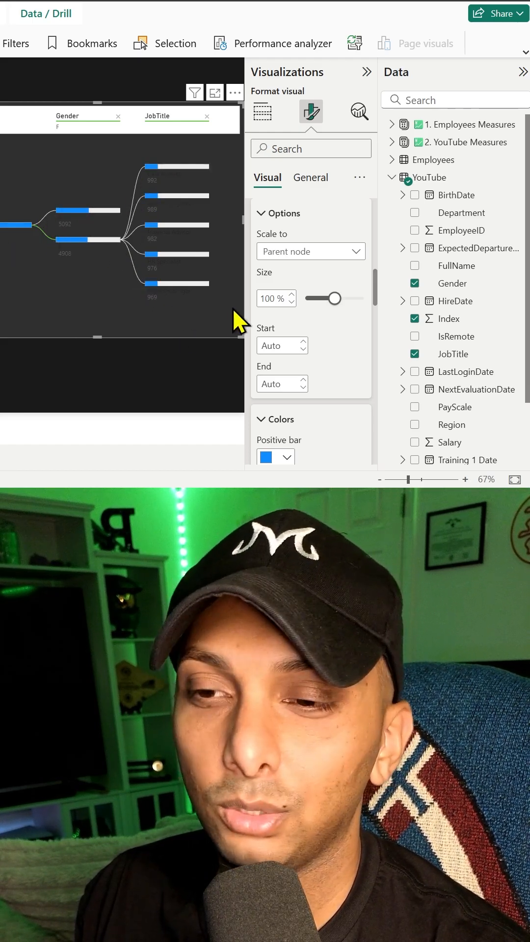
{"action": "mouse_move", "coordinate": [315, 300]}
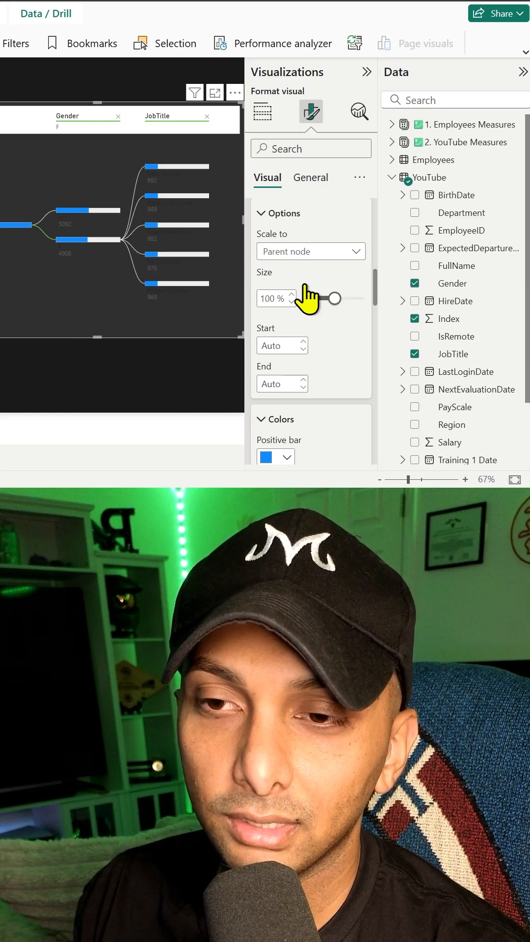
{"action": "scroll", "scroll_direction": "down", "scroll_amount": 3}
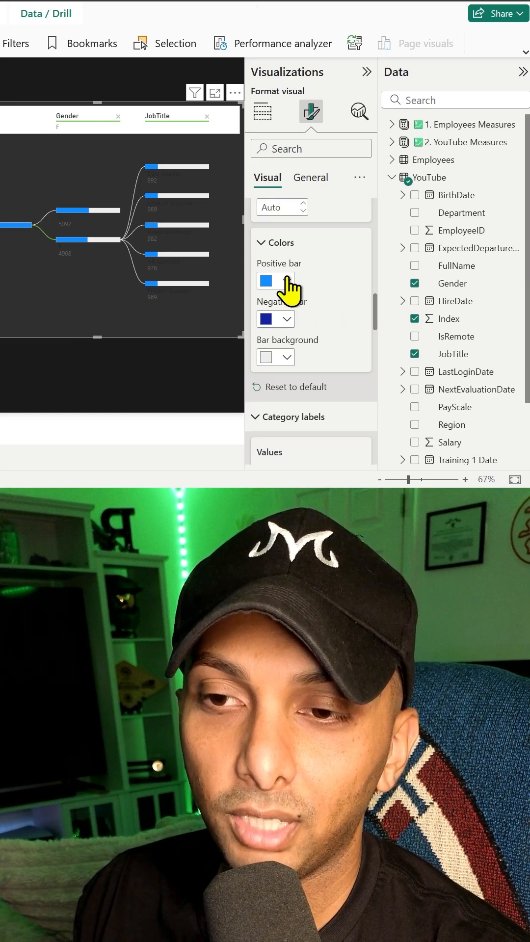
{"action": "left_click", "coordinate": [265, 281]}
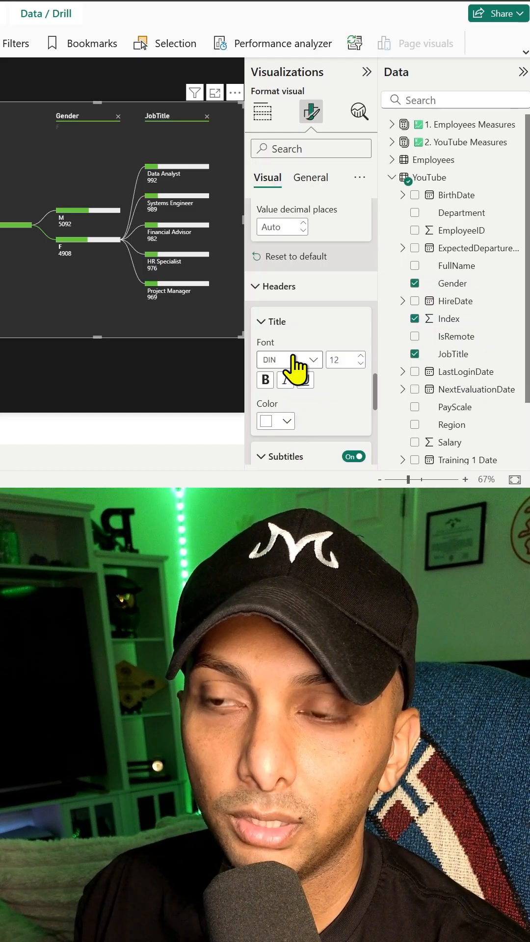
{"action": "left_click", "coordinate": [262, 112]}
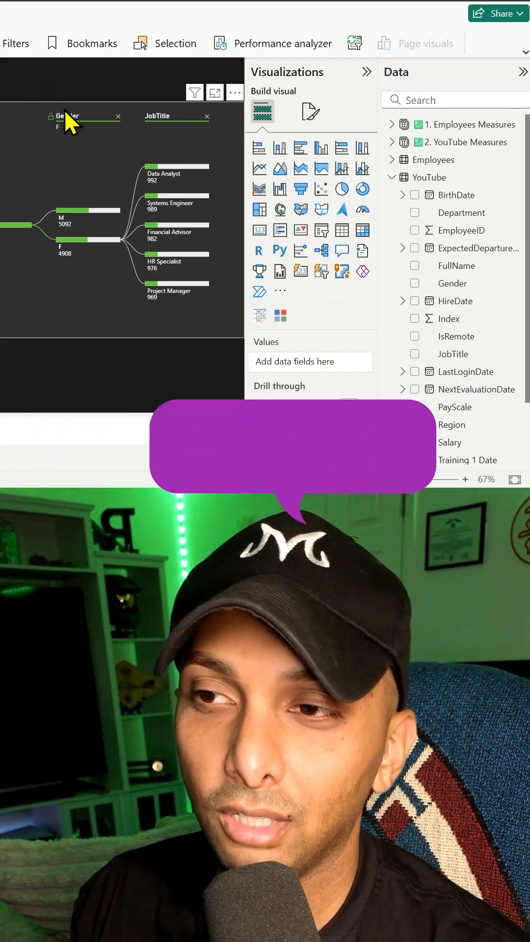